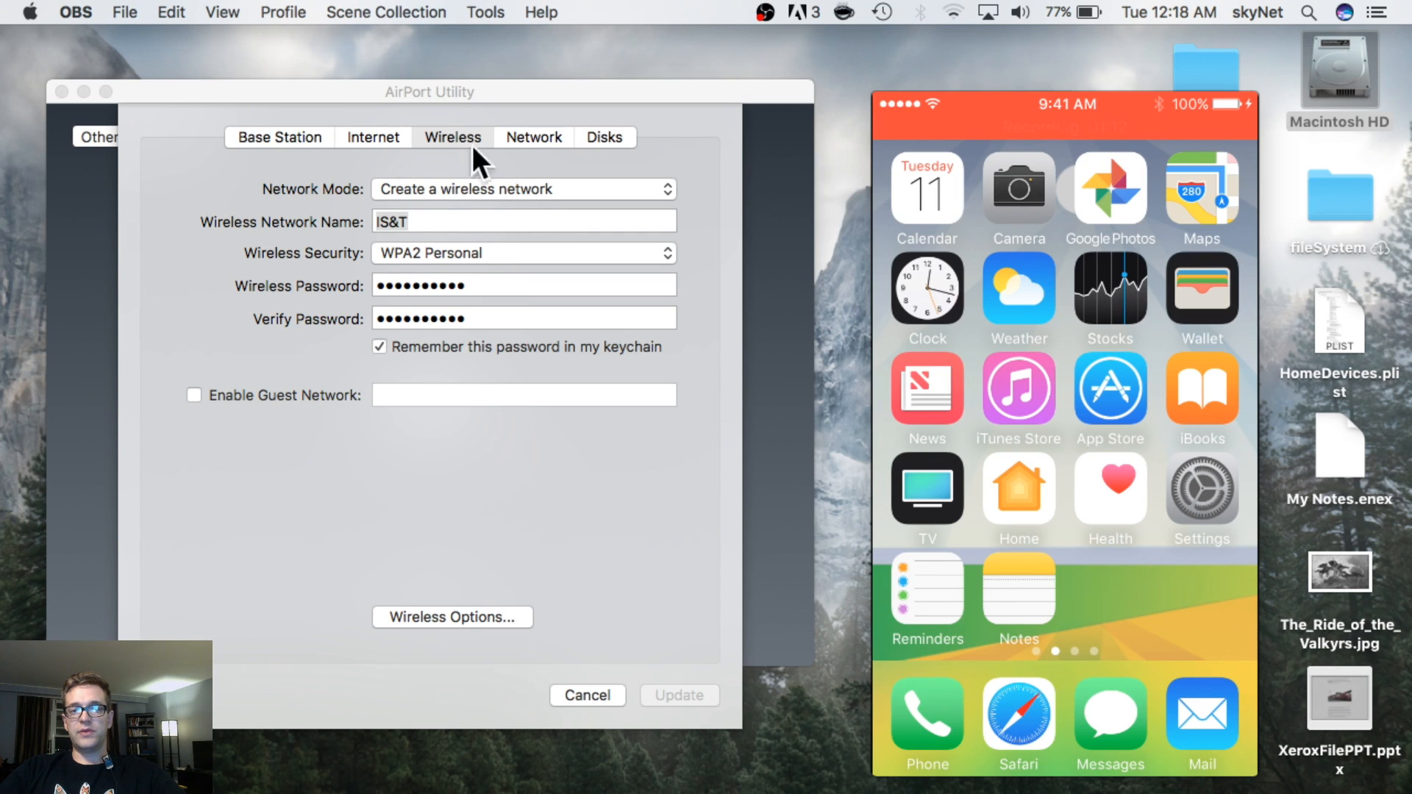
{"action": "mouse_move", "coordinate": [318, 593]}
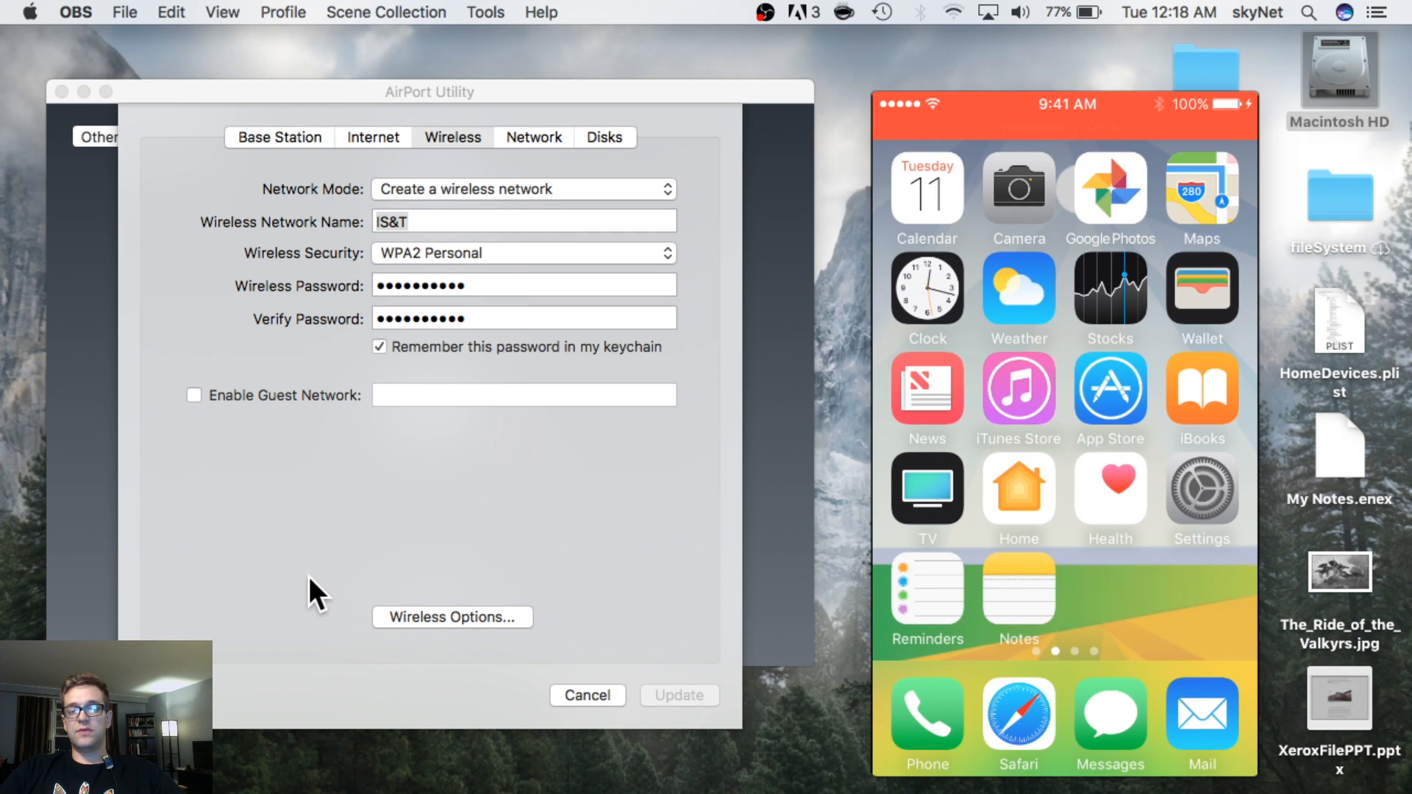
{"action": "mouse_move", "coordinate": [495, 167]}
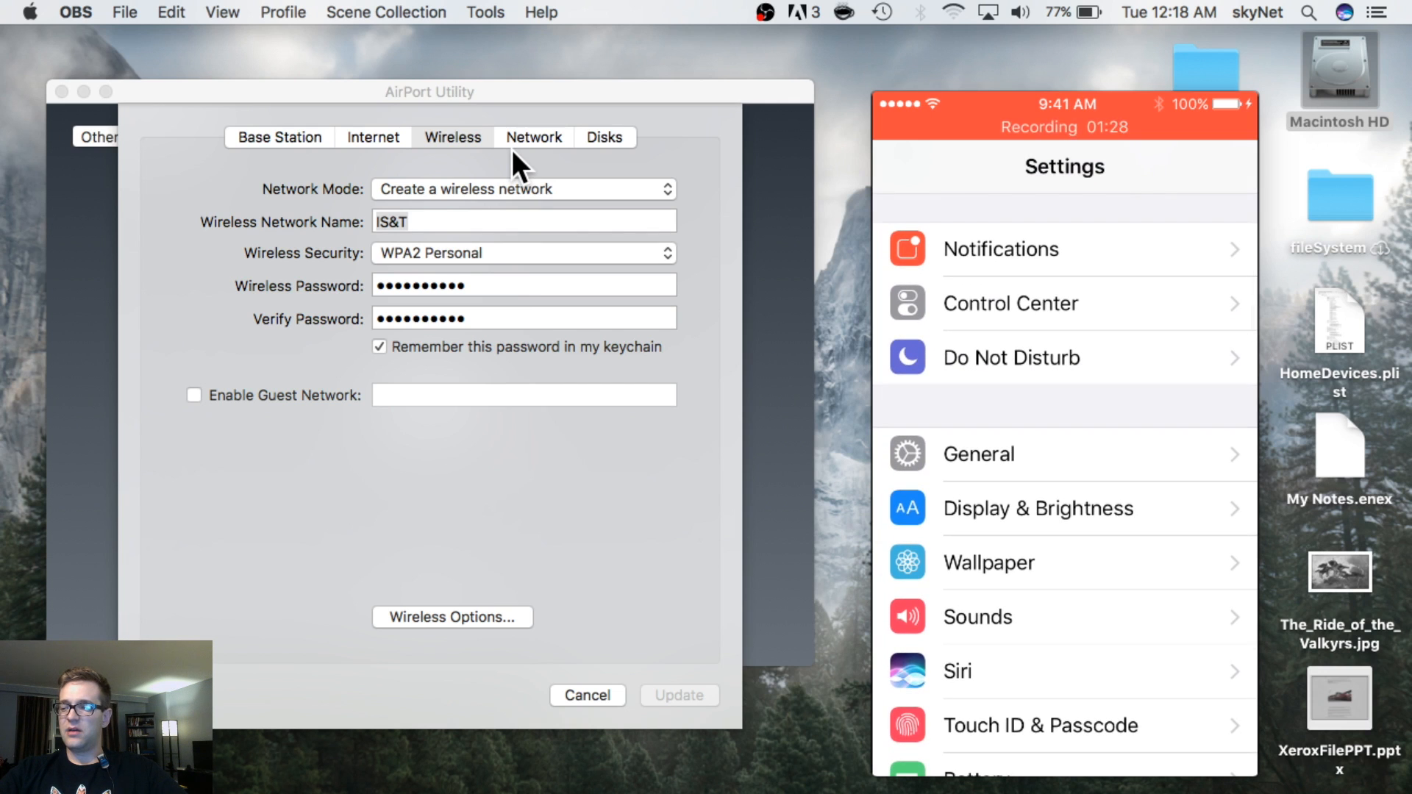
{"action": "left_click", "coordinate": [977, 454]}
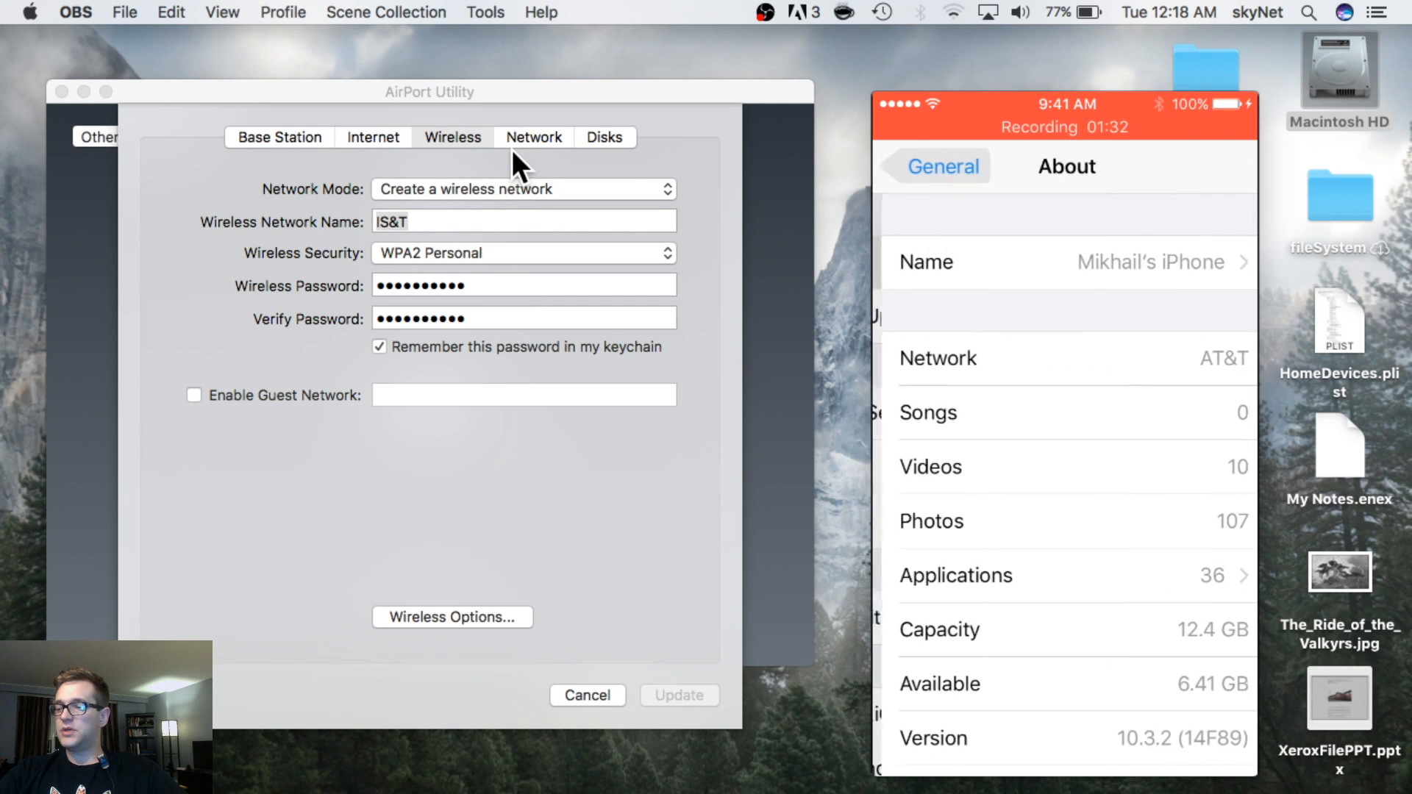
{"action": "scroll", "scroll_direction": "down", "scroll_amount": 3}
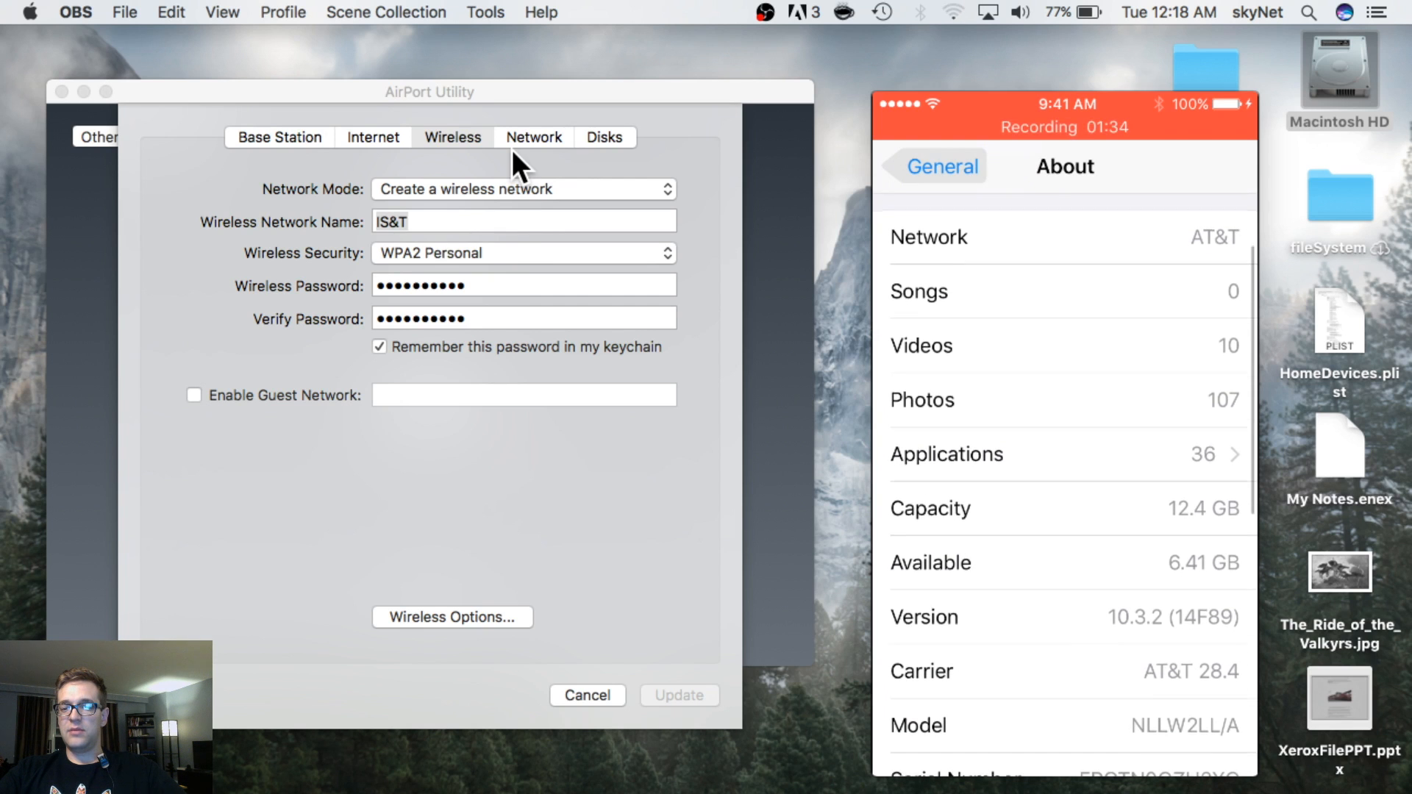
{"action": "scroll", "scroll_direction": "down", "scroll_amount": 3}
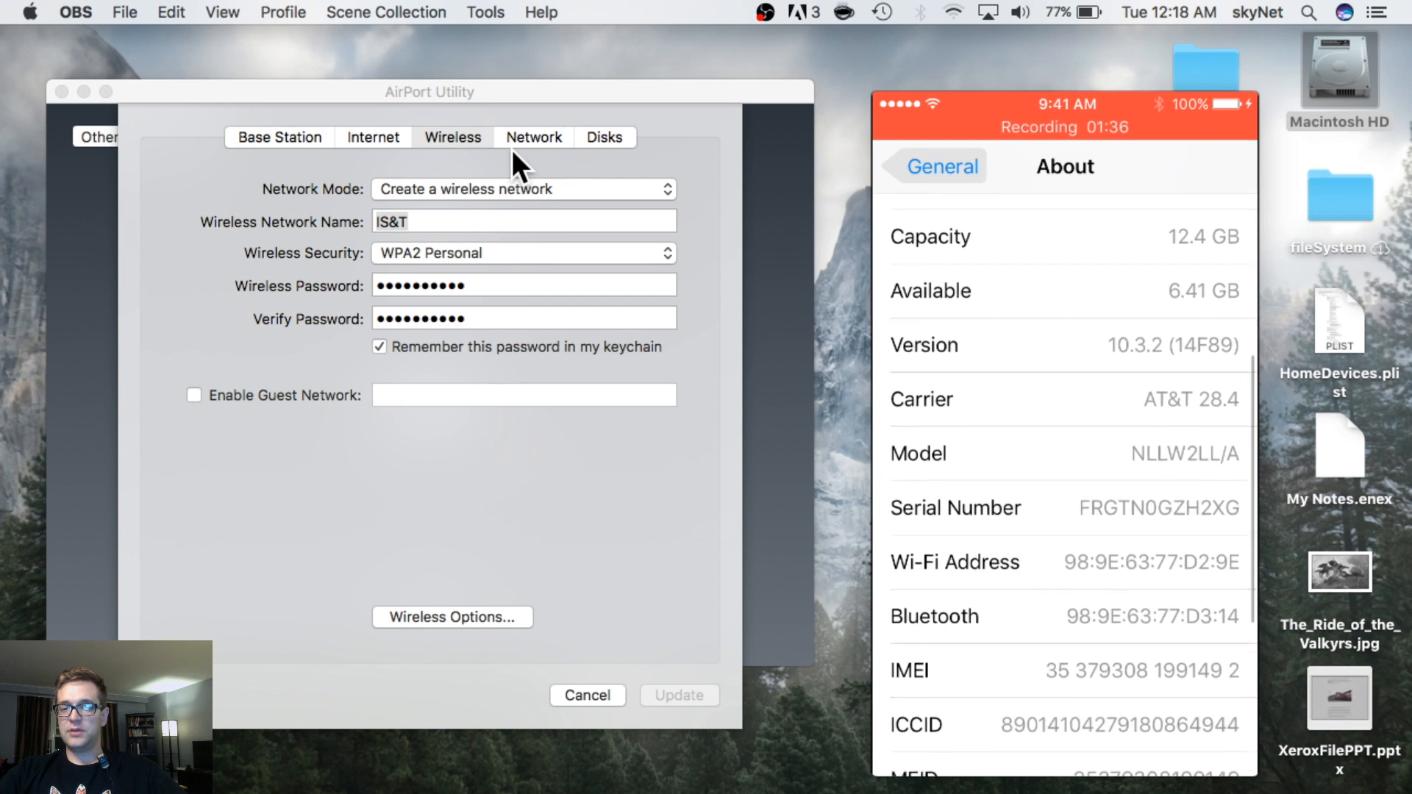
{"action": "scroll", "scroll_direction": "down", "scroll_amount": 3}
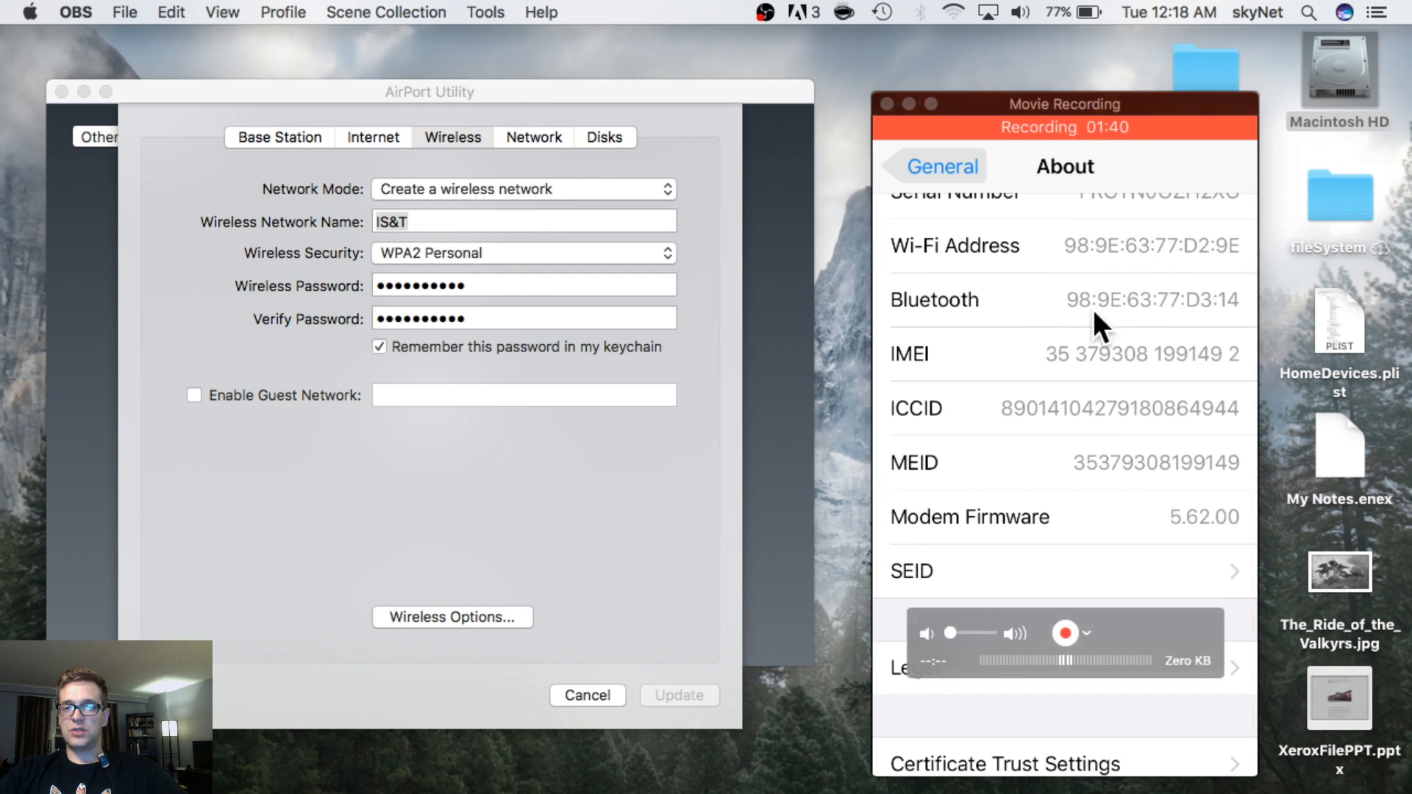
{"action": "mouse_move", "coordinate": [1079, 310]}
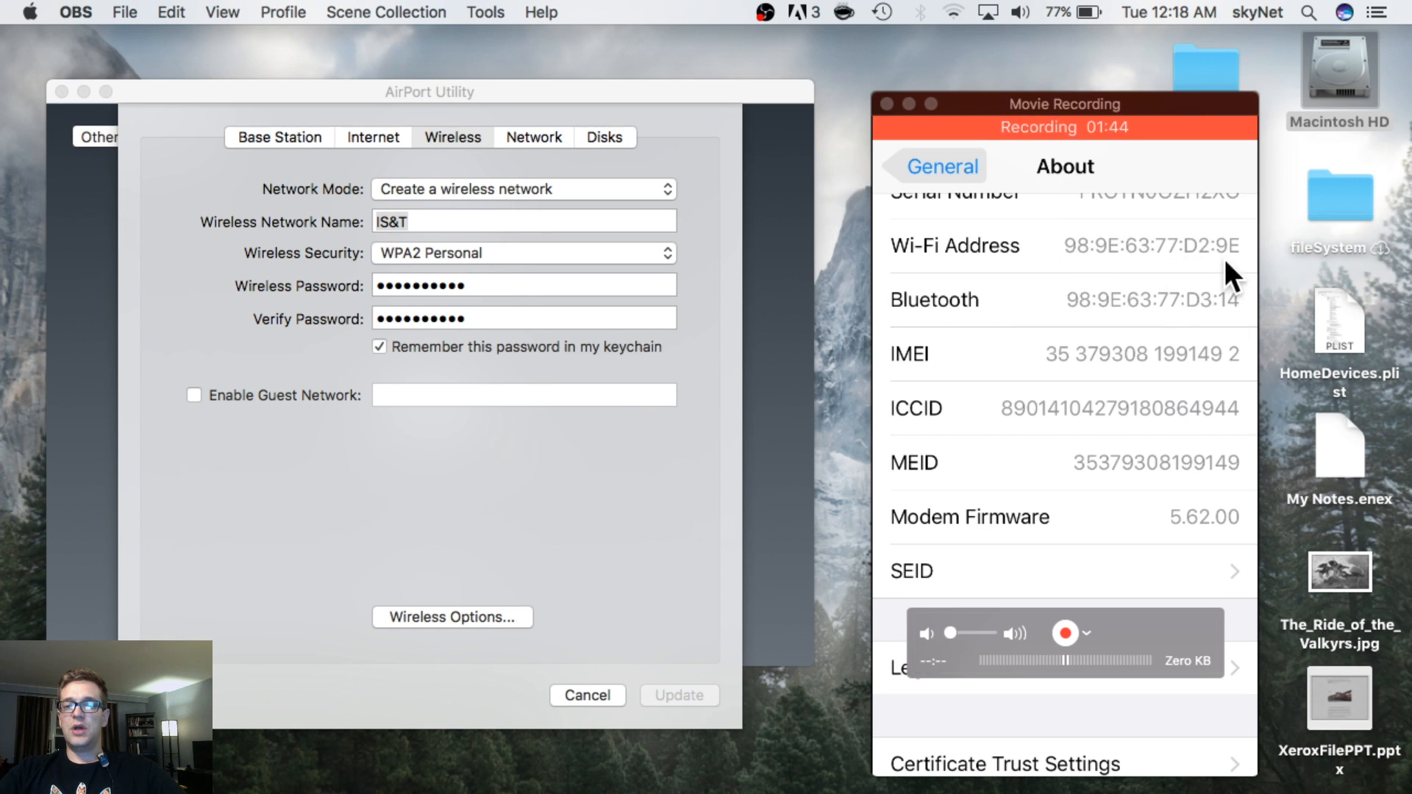
{"action": "mouse_move", "coordinate": [1121, 275]}
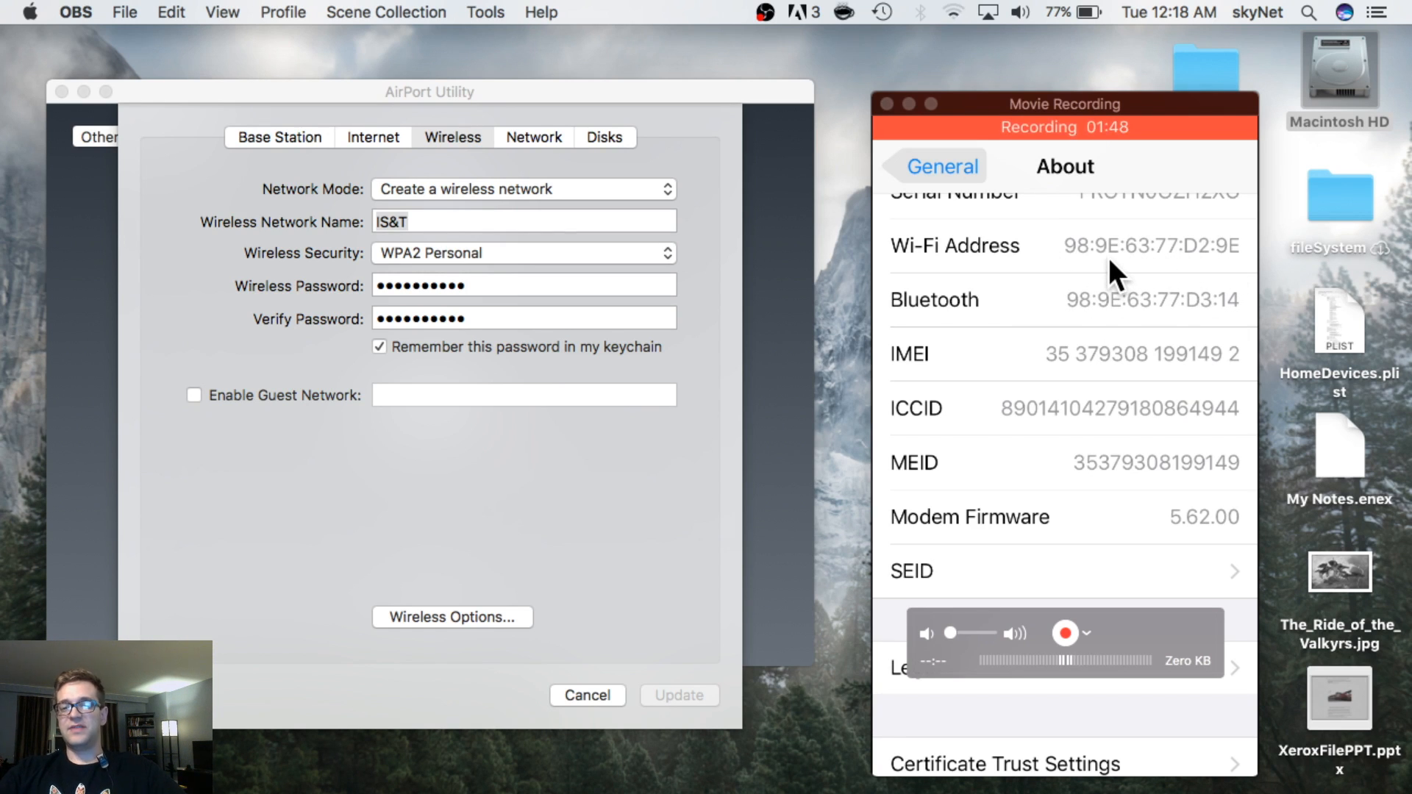
{"action": "mouse_move", "coordinate": [918, 328]}
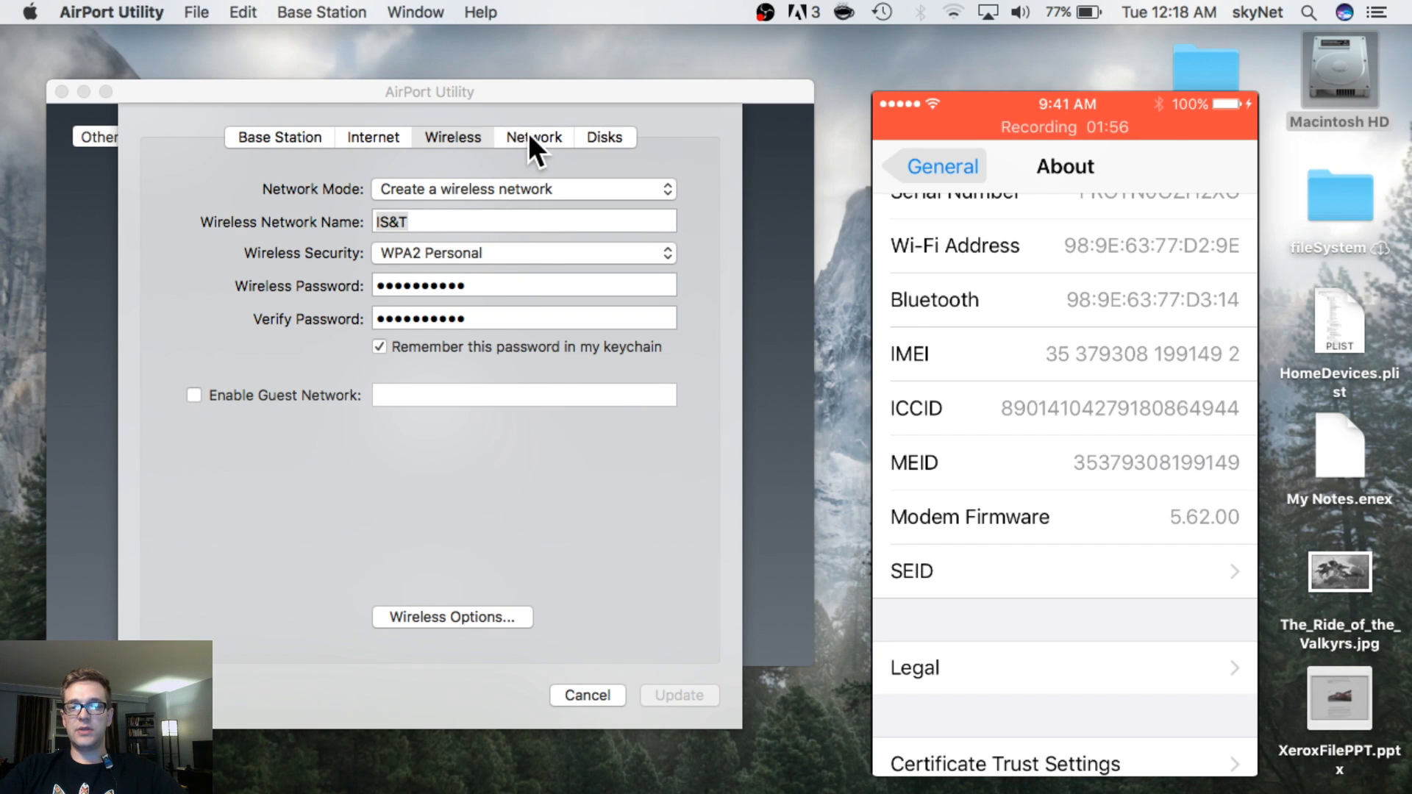
- In Network settings, select and edit the iPhoneSE DHCP reservation (98:9e:63:77:d2:9e, 10.0.1.16)
{"action": "left_click", "coordinate": [533, 137]}
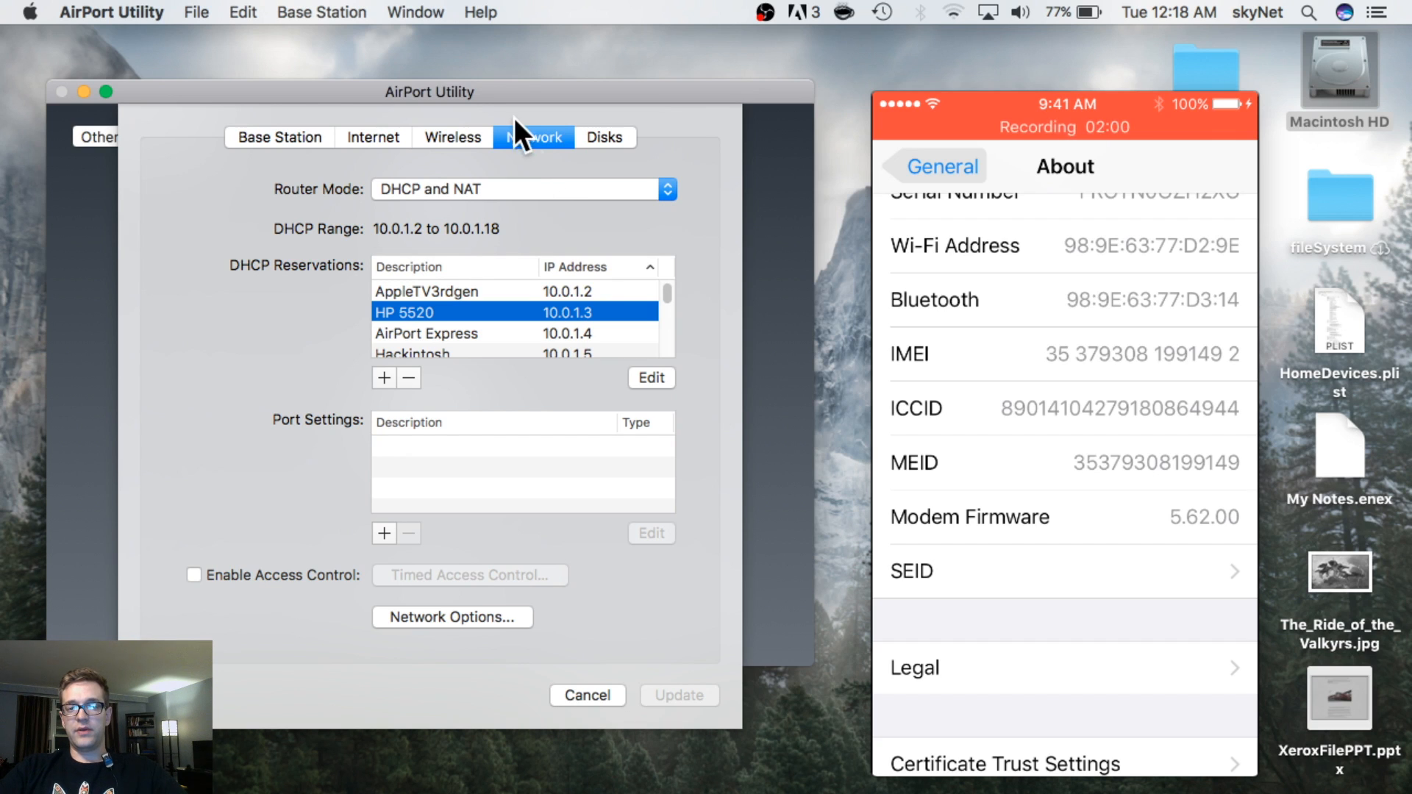
{"action": "mouse_move", "coordinate": [394, 410]}
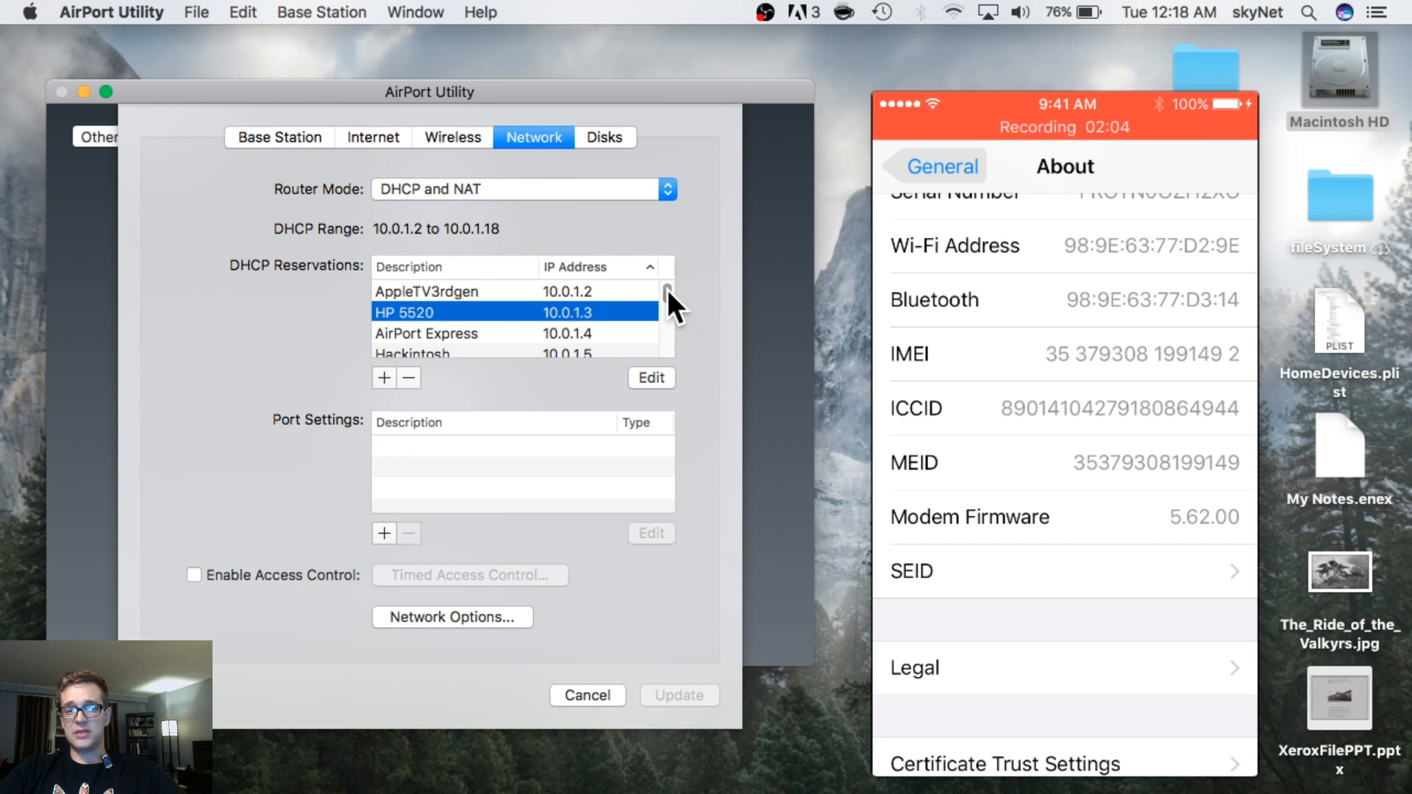
{"action": "scroll", "scroll_direction": "down", "scroll_amount": 3}
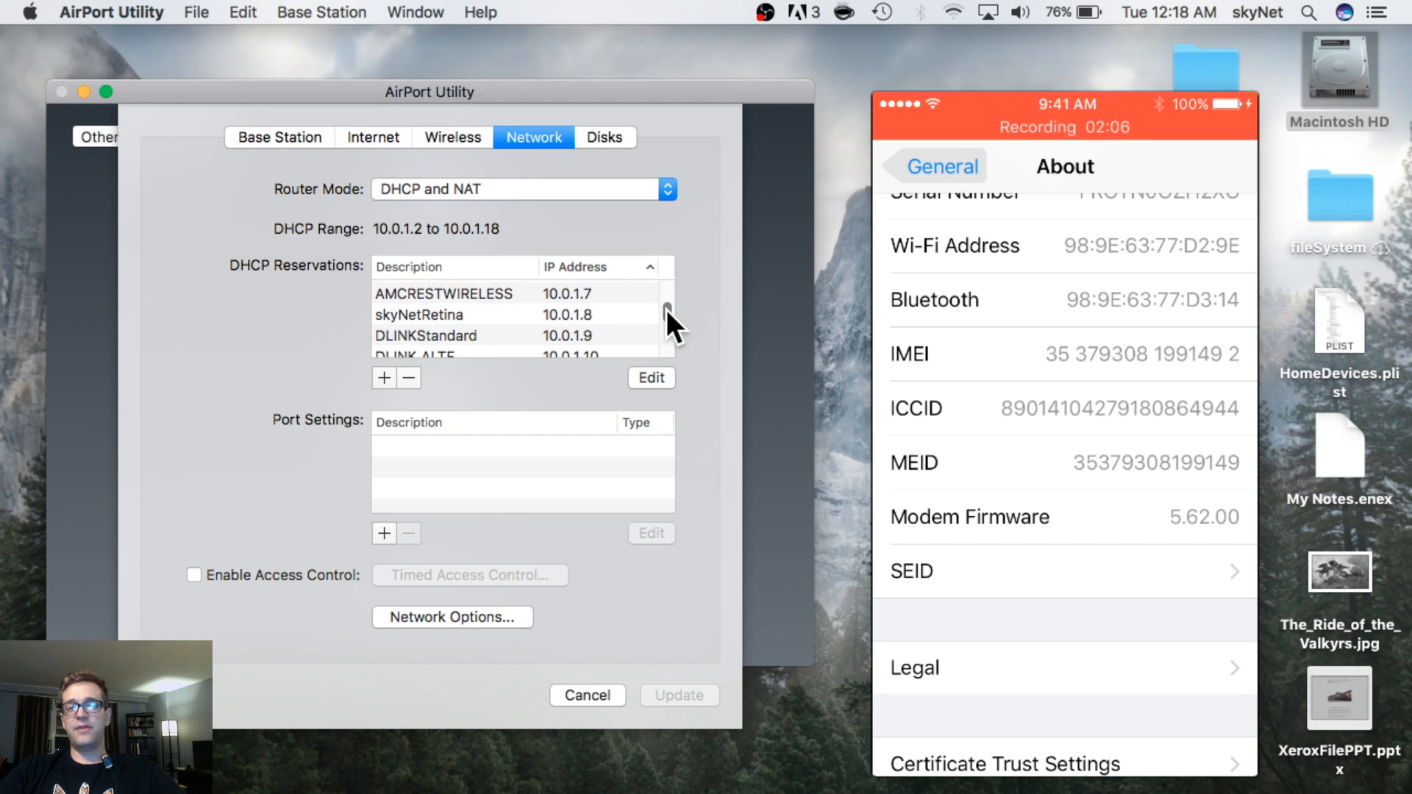
{"action": "scroll", "scroll_direction": "down", "scroll_amount": 3}
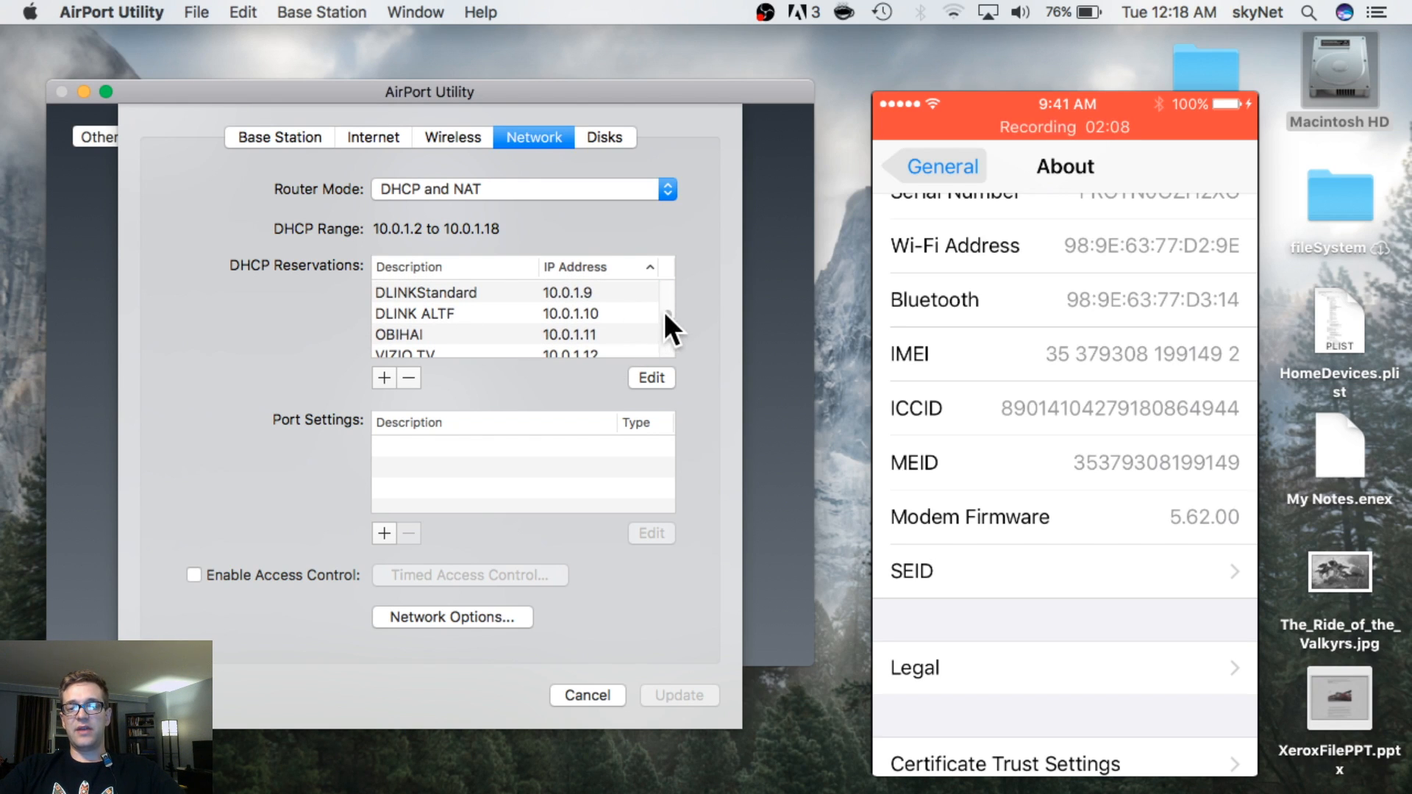
{"action": "scroll", "scroll_direction": "down", "scroll_amount": 3}
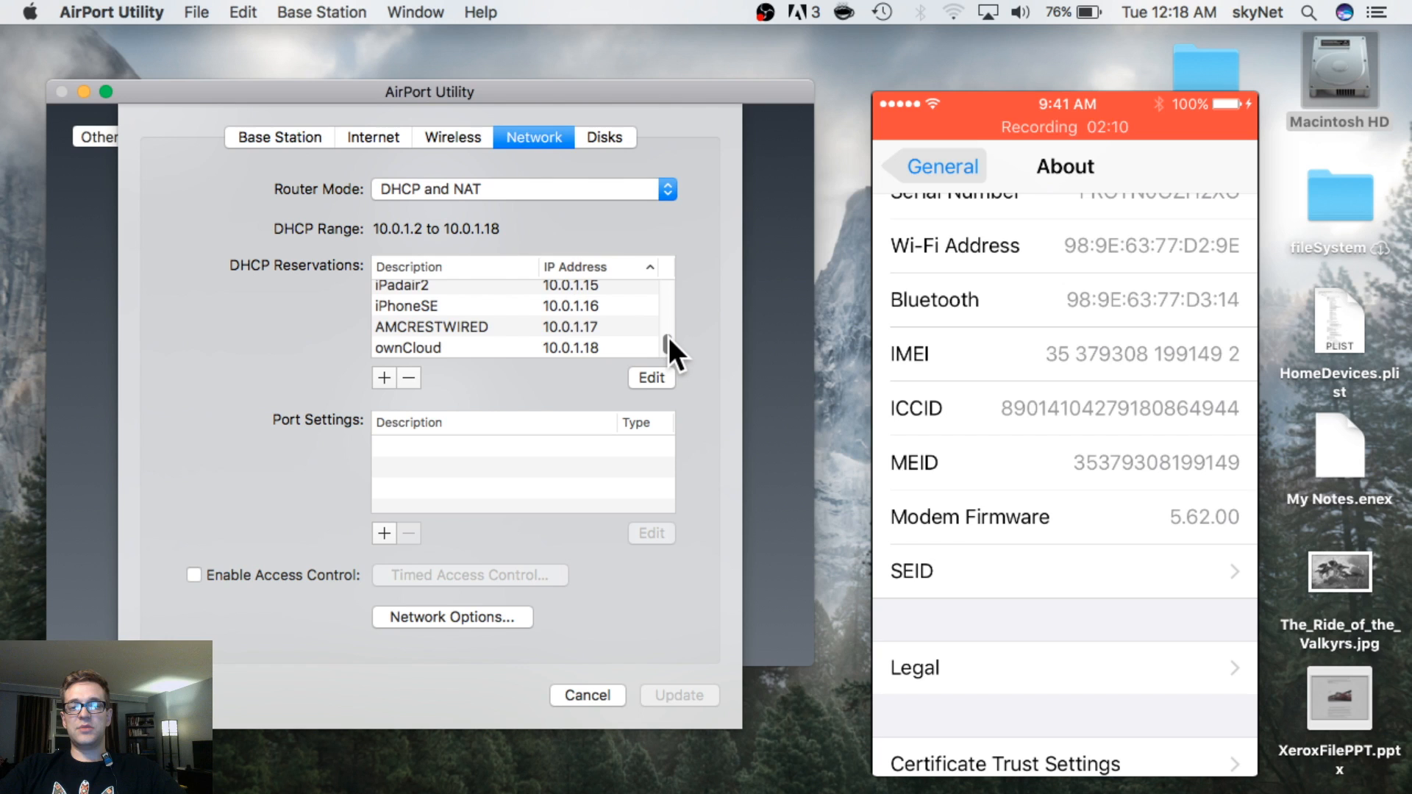
{"action": "left_click", "coordinate": [406, 306]}
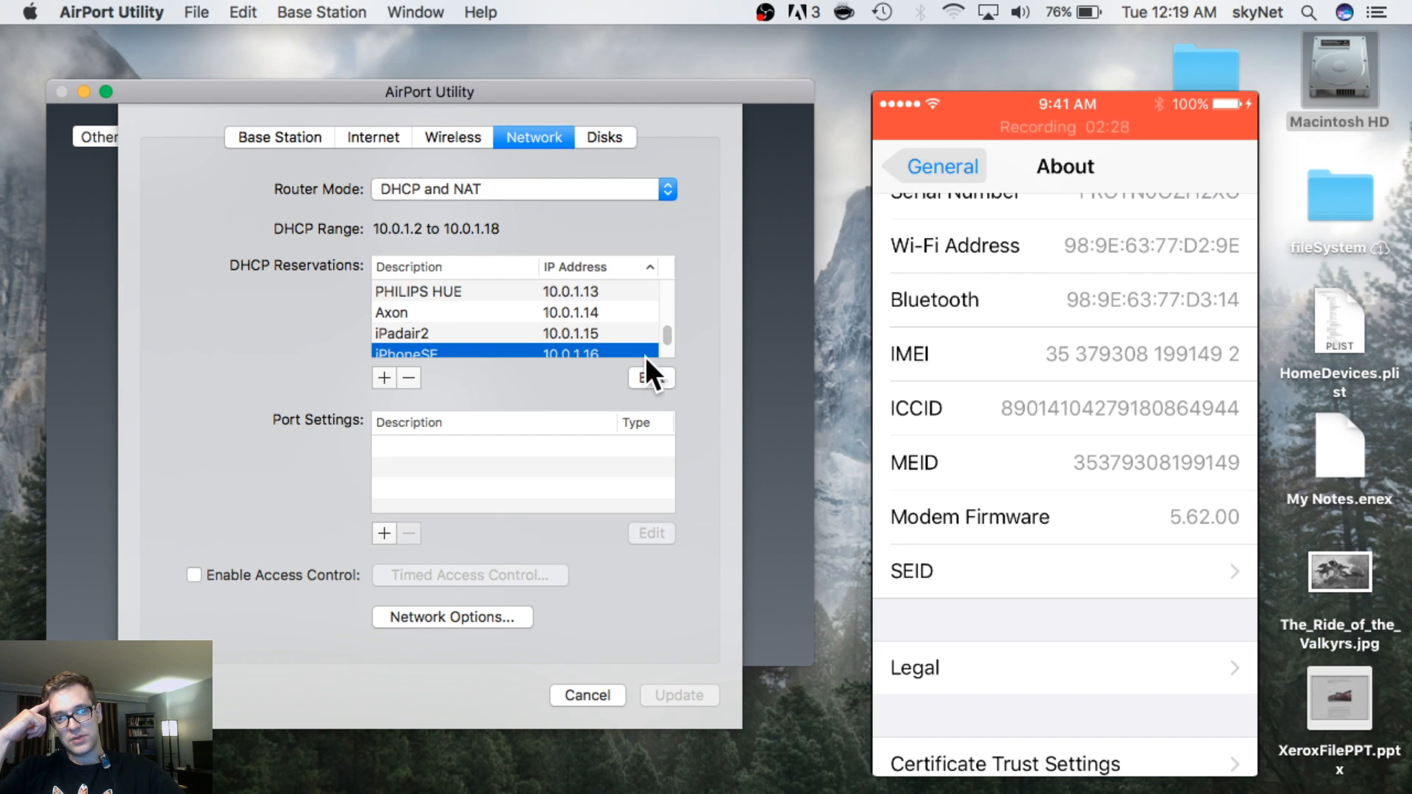
{"action": "left_click", "coordinate": [650, 378]}
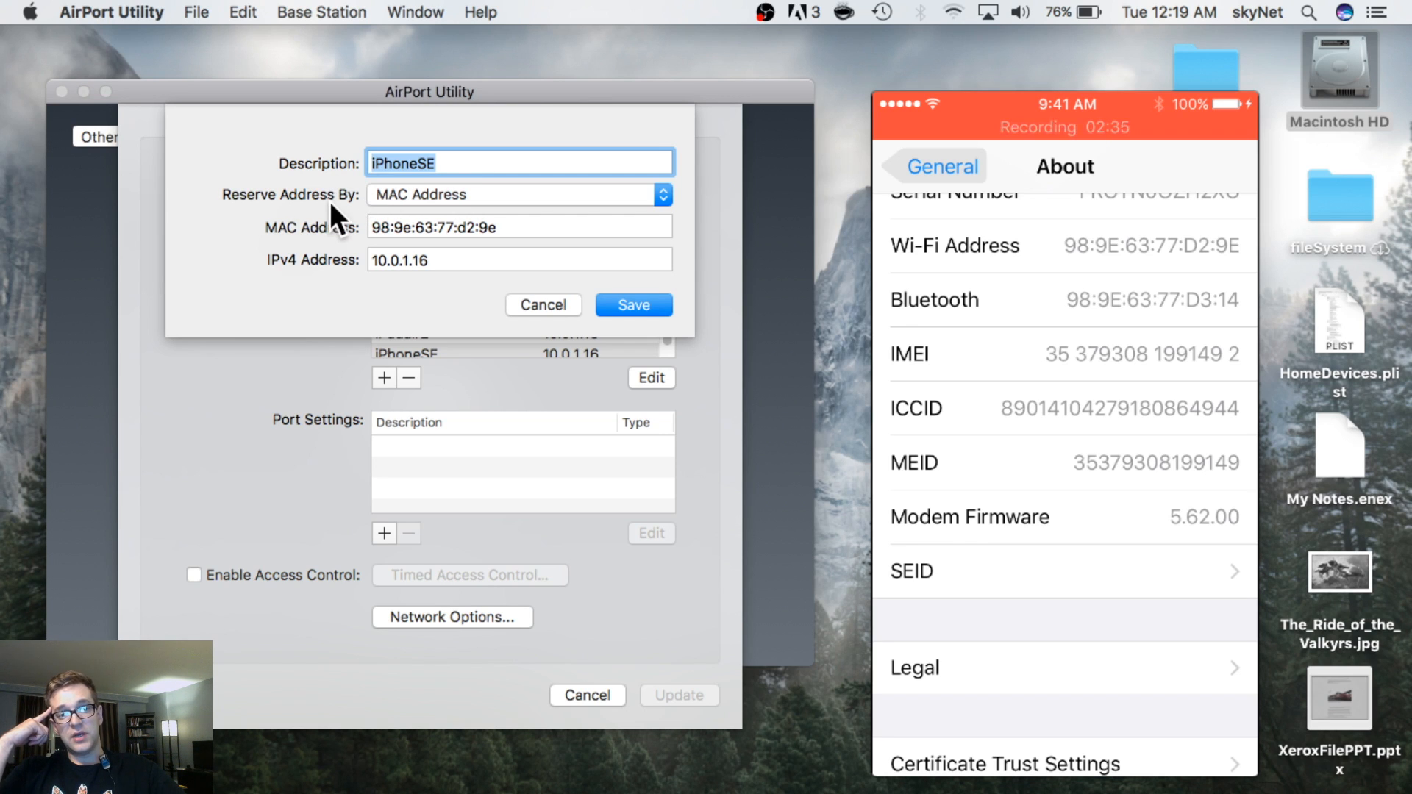
{"action": "mouse_move", "coordinate": [324, 250]}
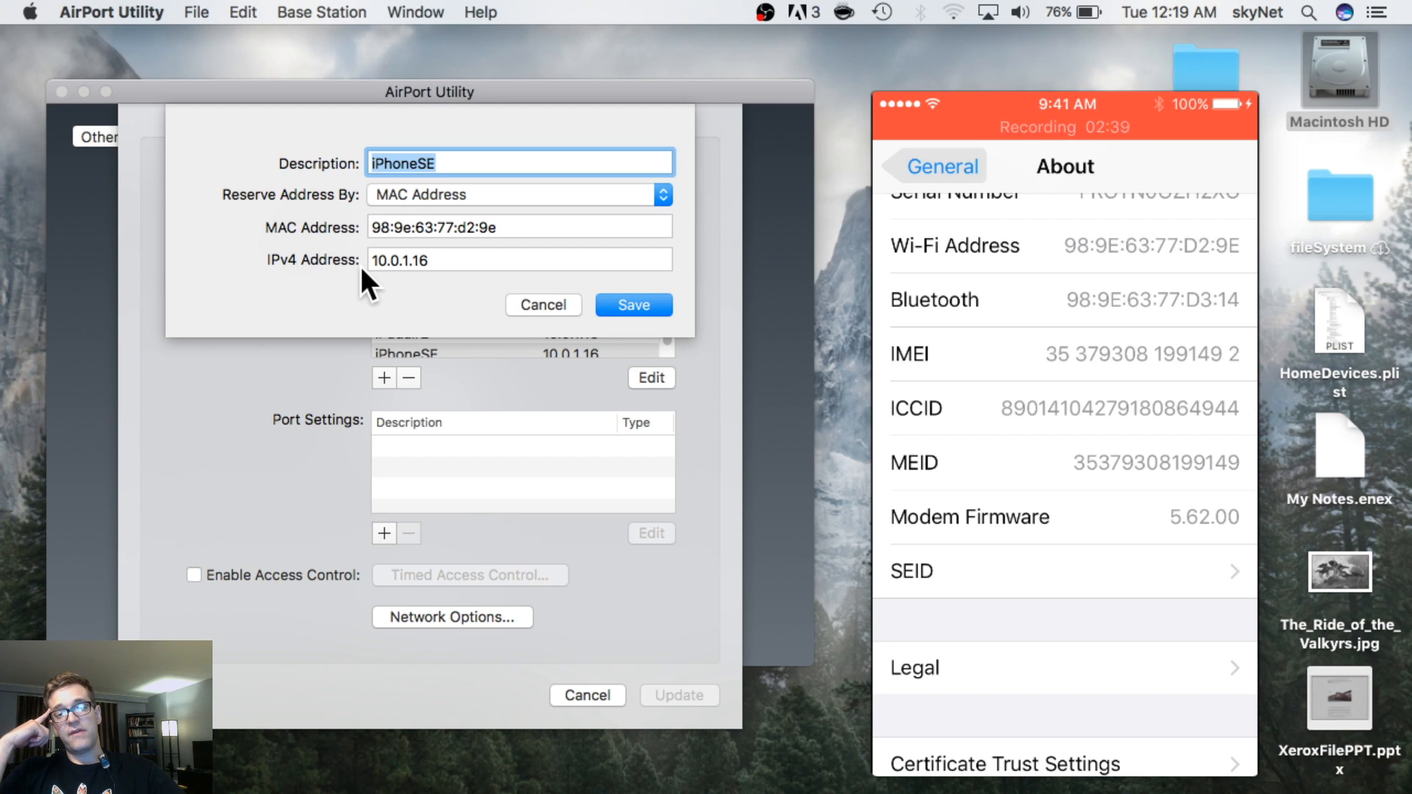
{"action": "mouse_move", "coordinate": [262, 343]}
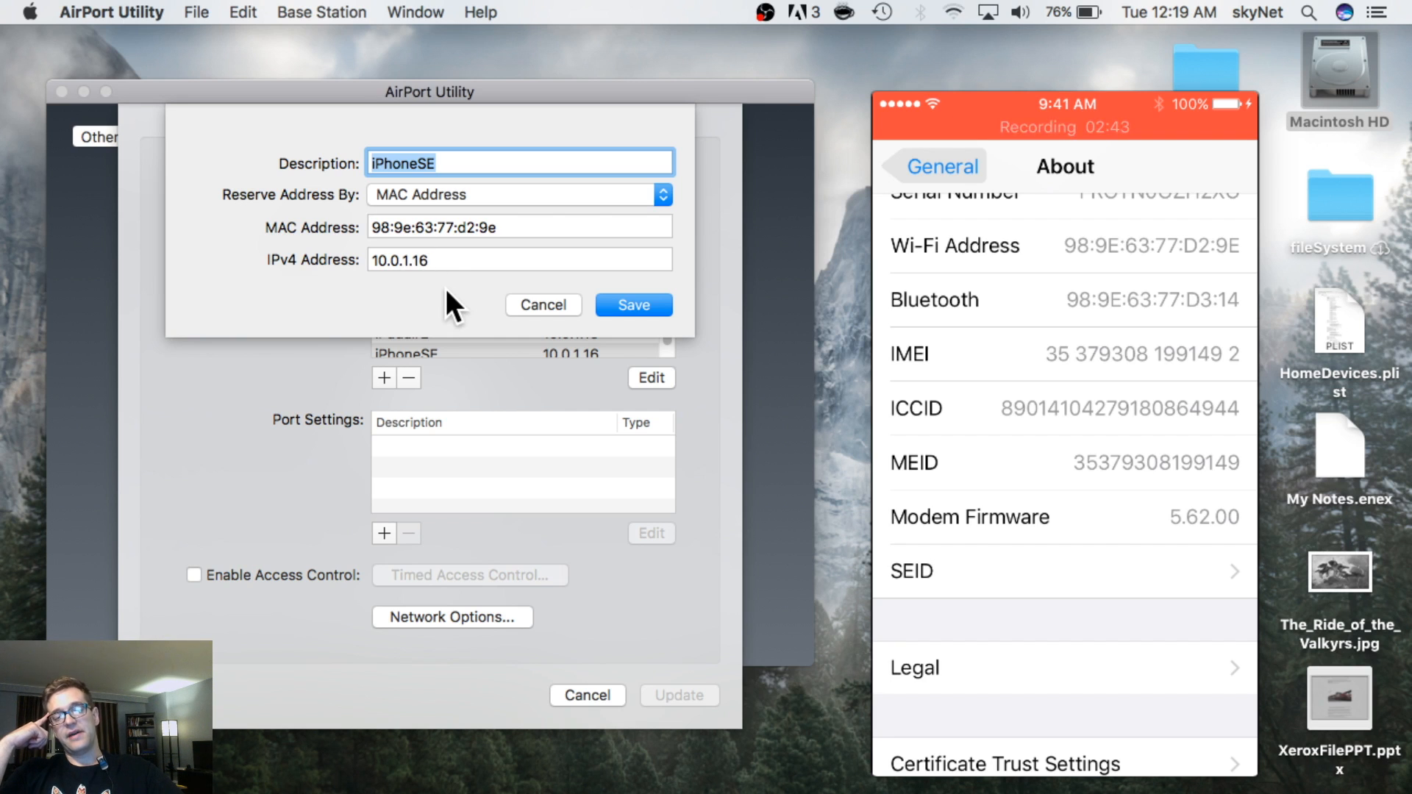
{"action": "mouse_move", "coordinate": [443, 294]}
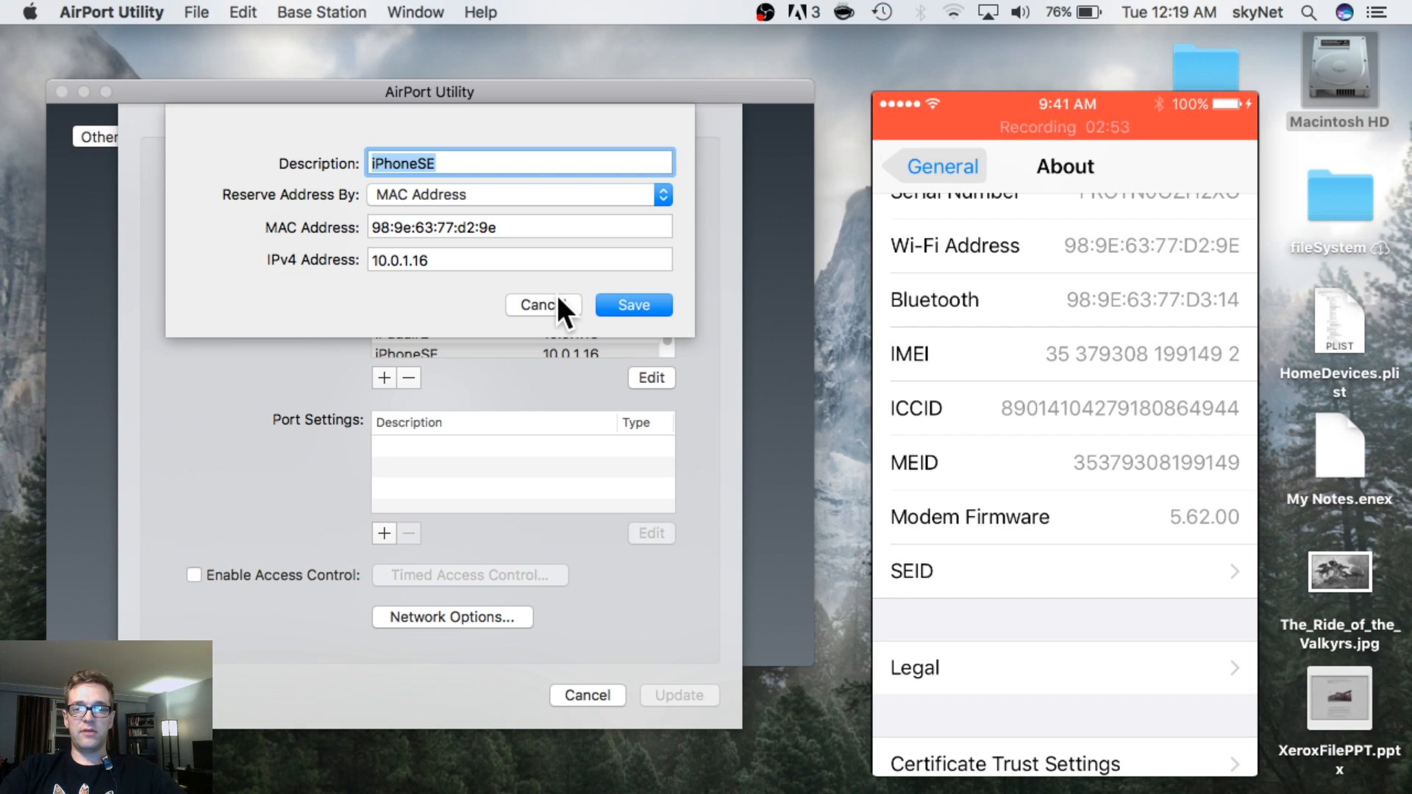
{"action": "mouse_move", "coordinate": [545, 290]}
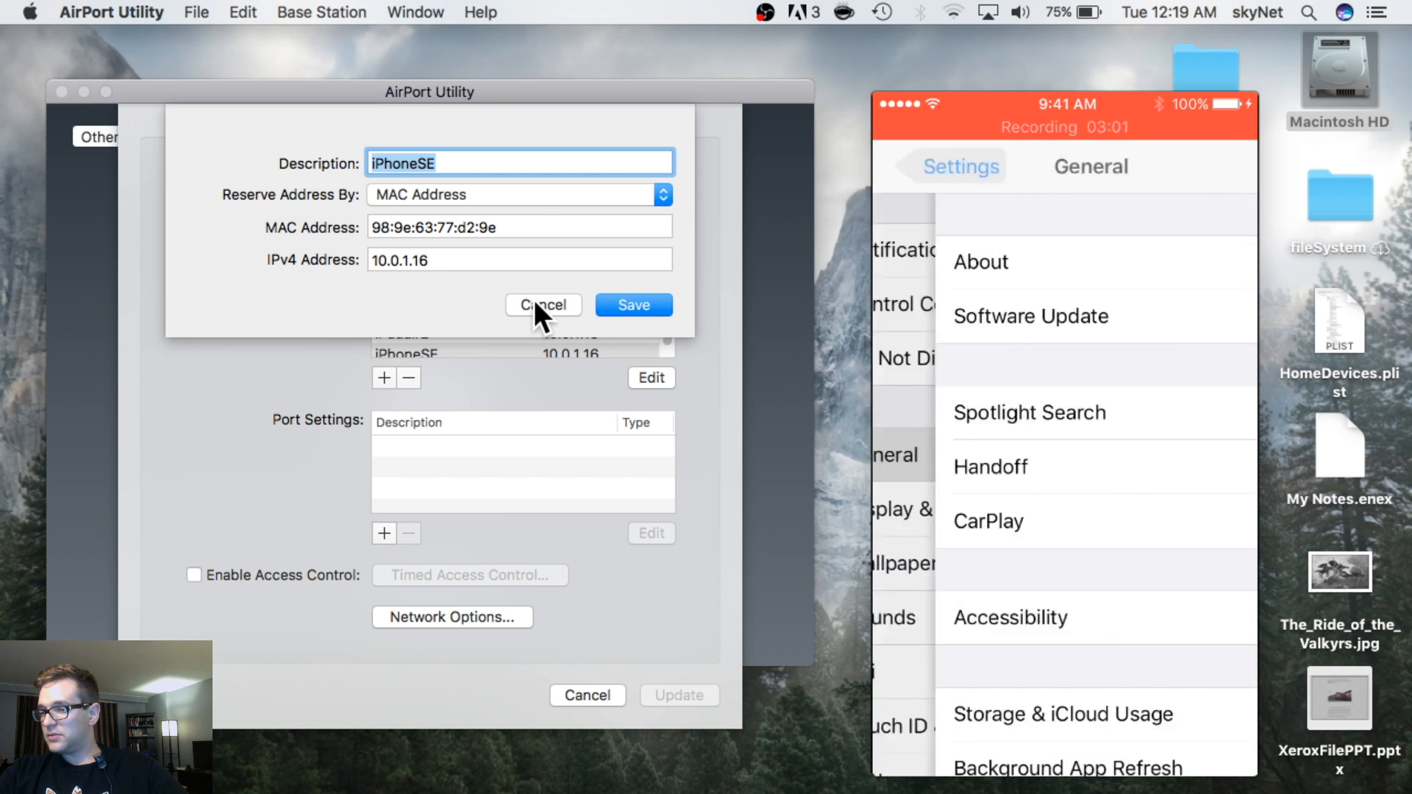
- Show the iPhone's IS&T Wi-Fi DHCP address 10.0.1.16, then cancel the reservation sheet
{"action": "left_click", "coordinate": [960, 166]}
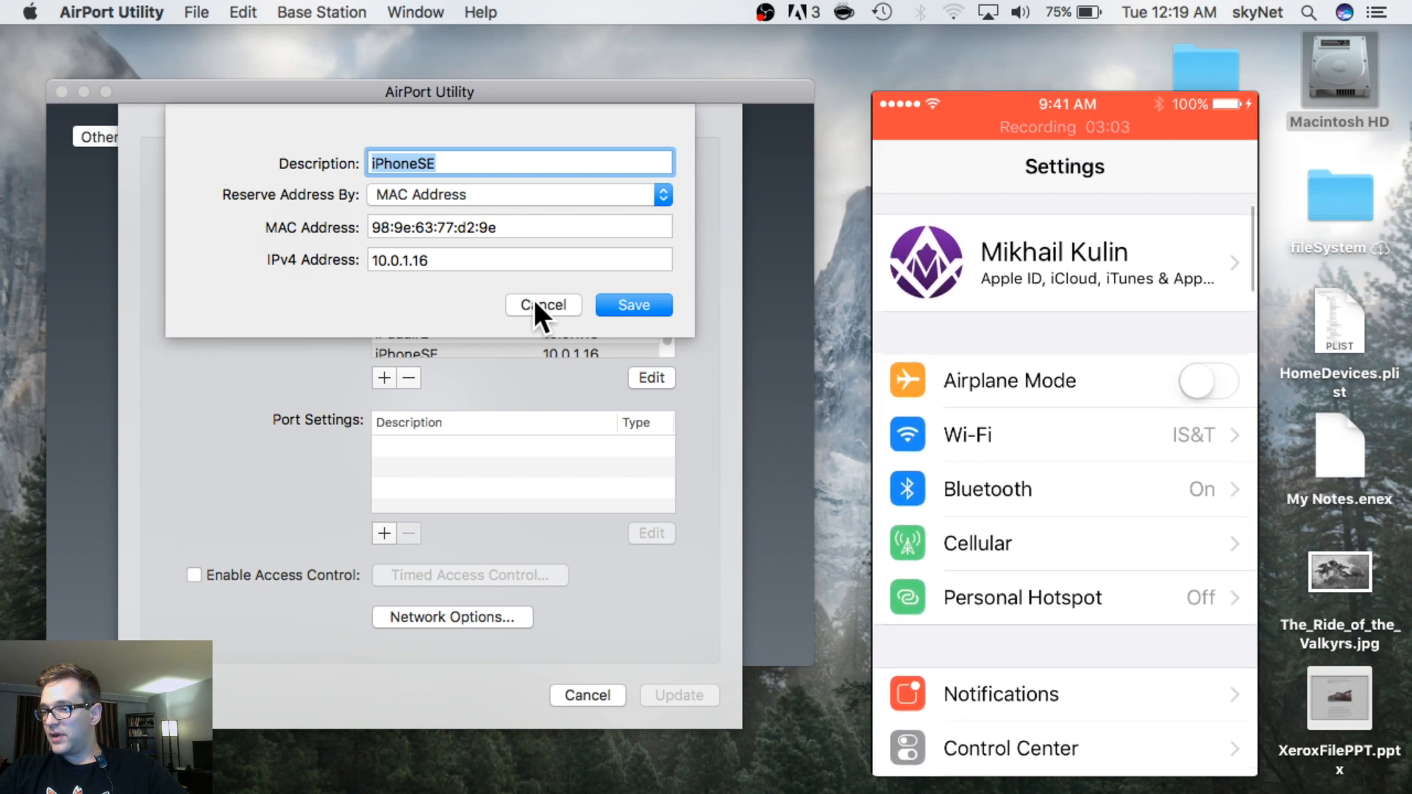
{"action": "left_click", "coordinate": [968, 433]}
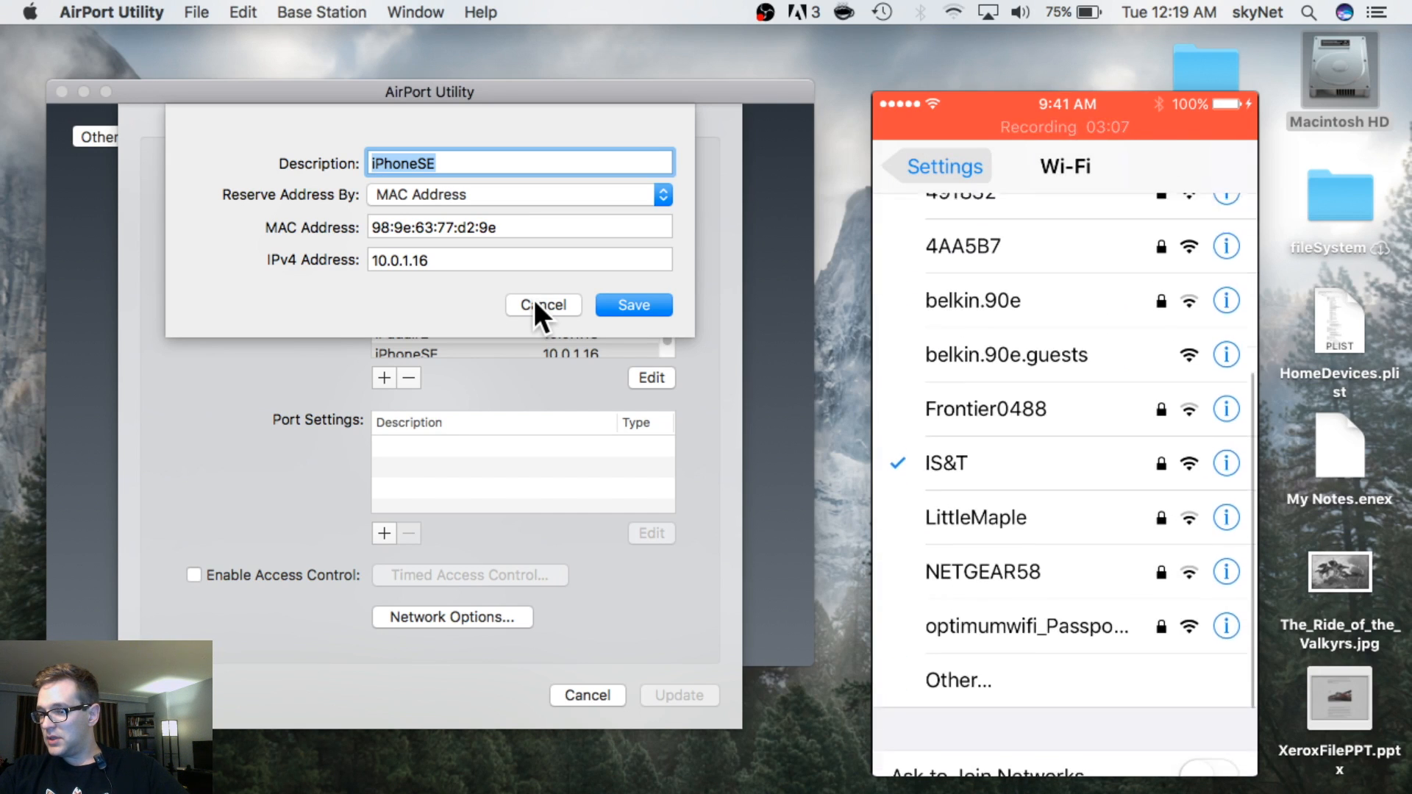
{"action": "scroll", "scroll_direction": "down", "scroll_amount": 3}
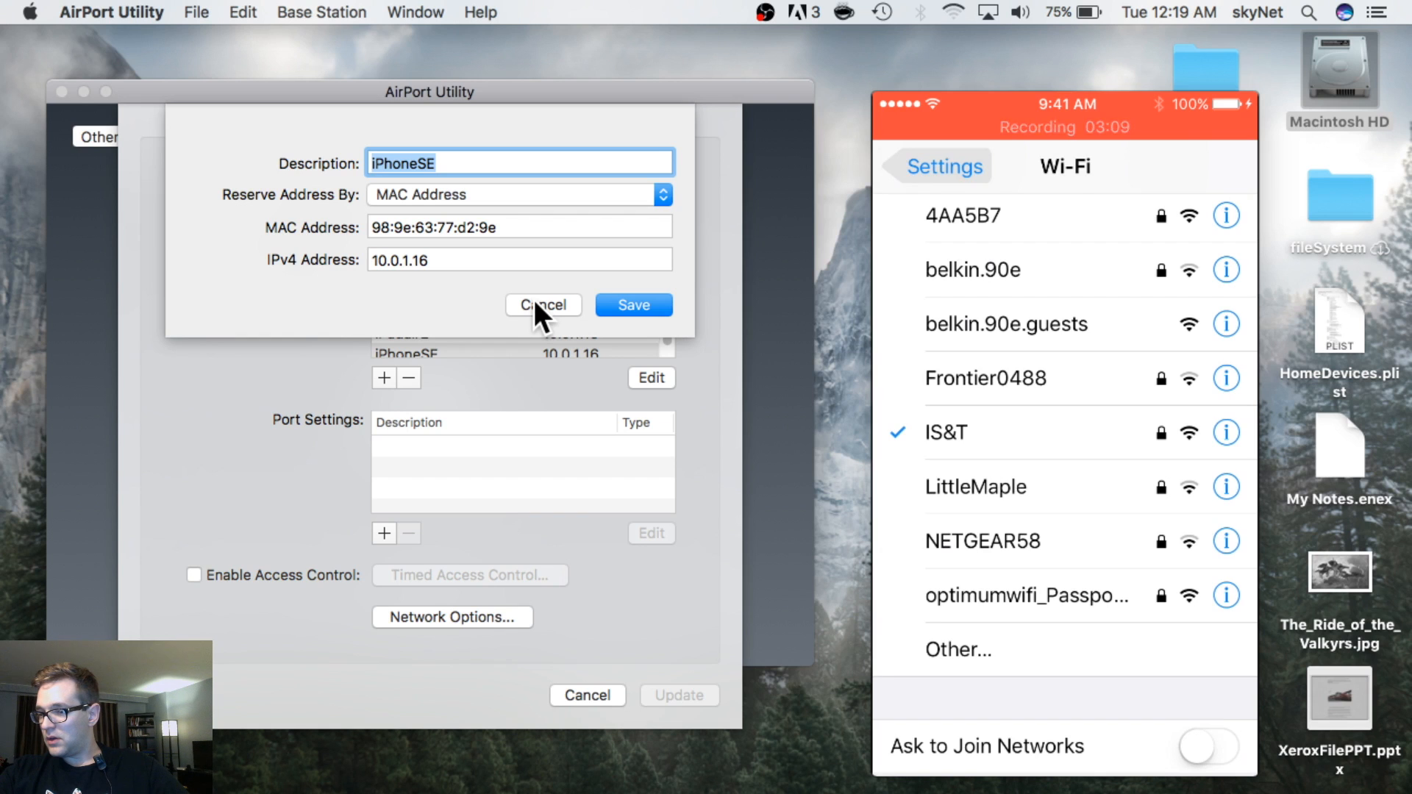
{"action": "left_click", "coordinate": [1225, 432]}
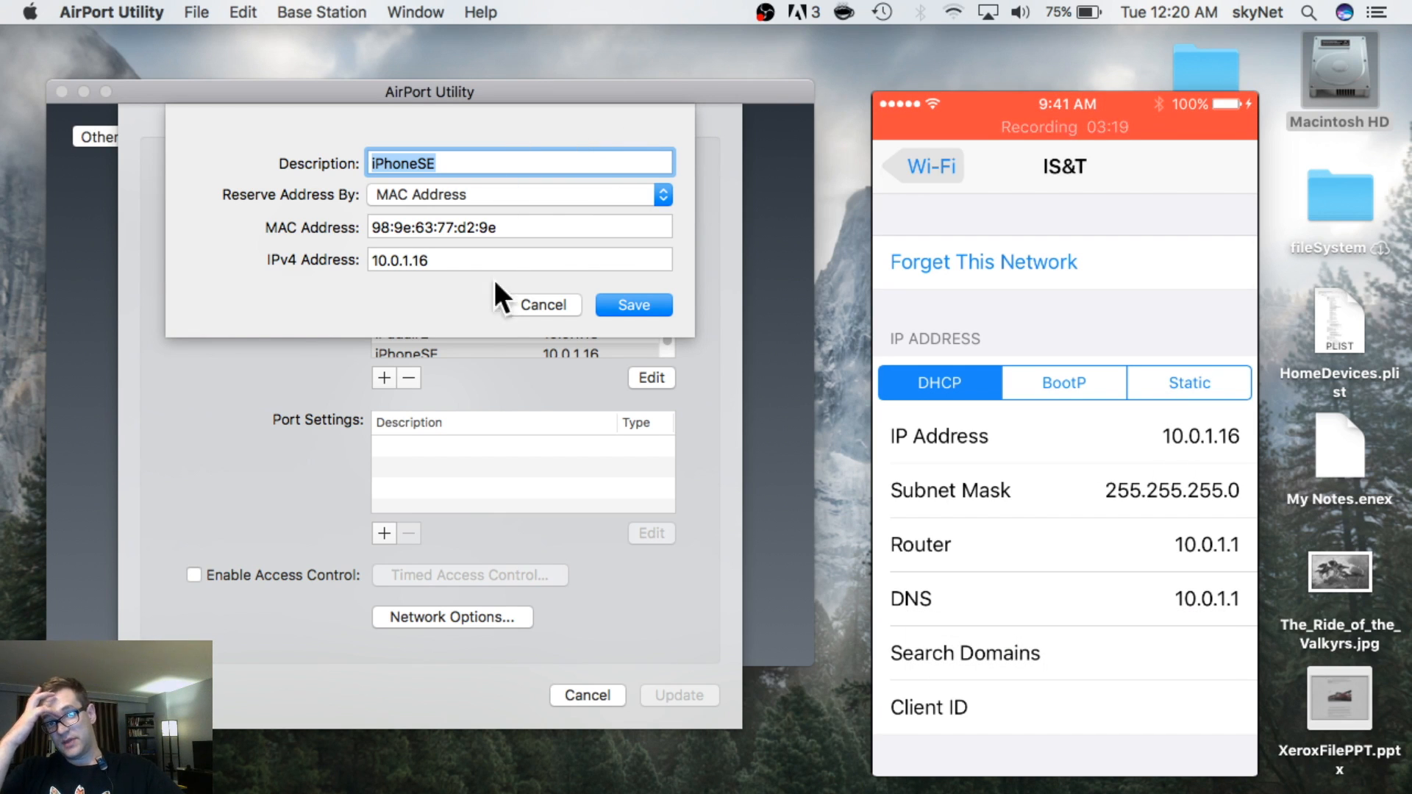
{"action": "left_click", "coordinate": [633, 305]}
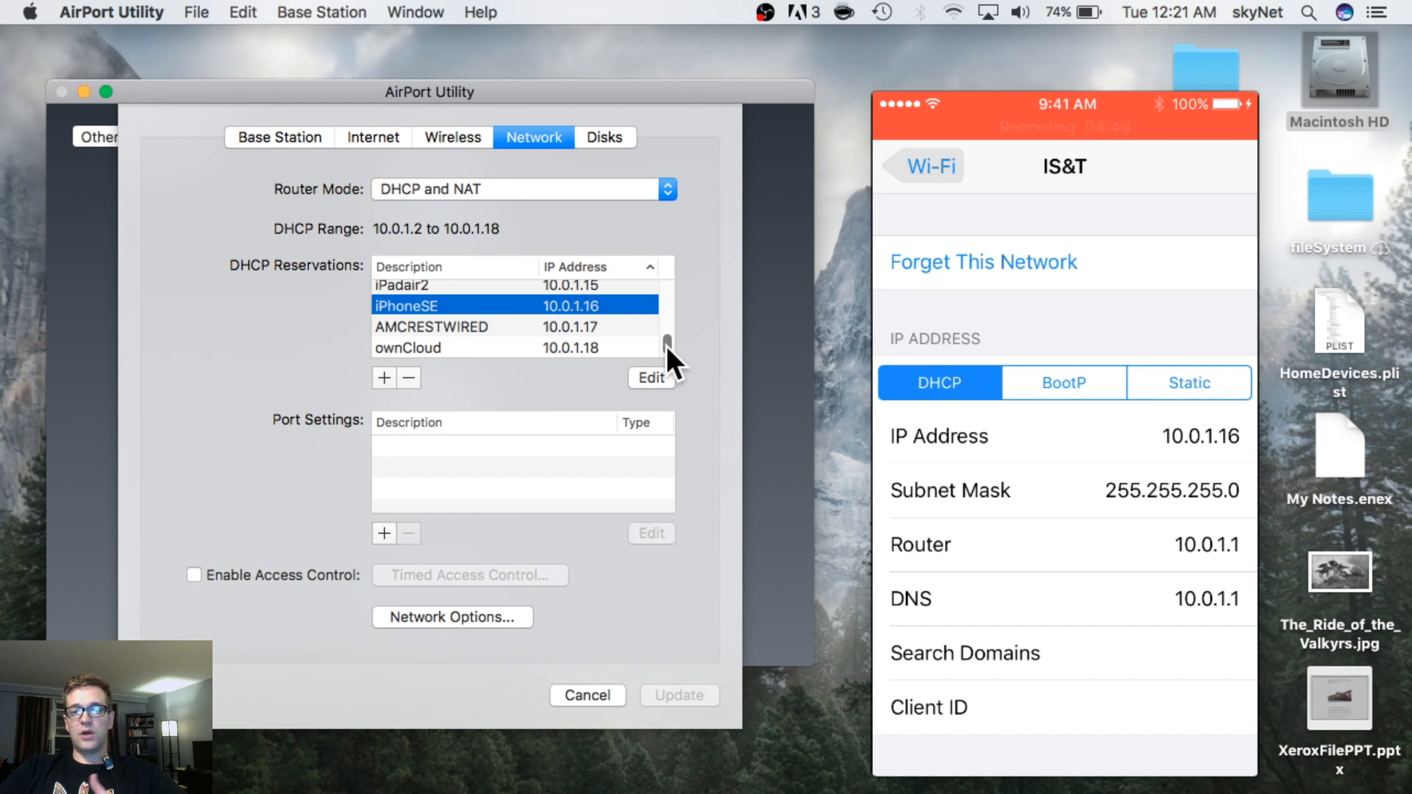